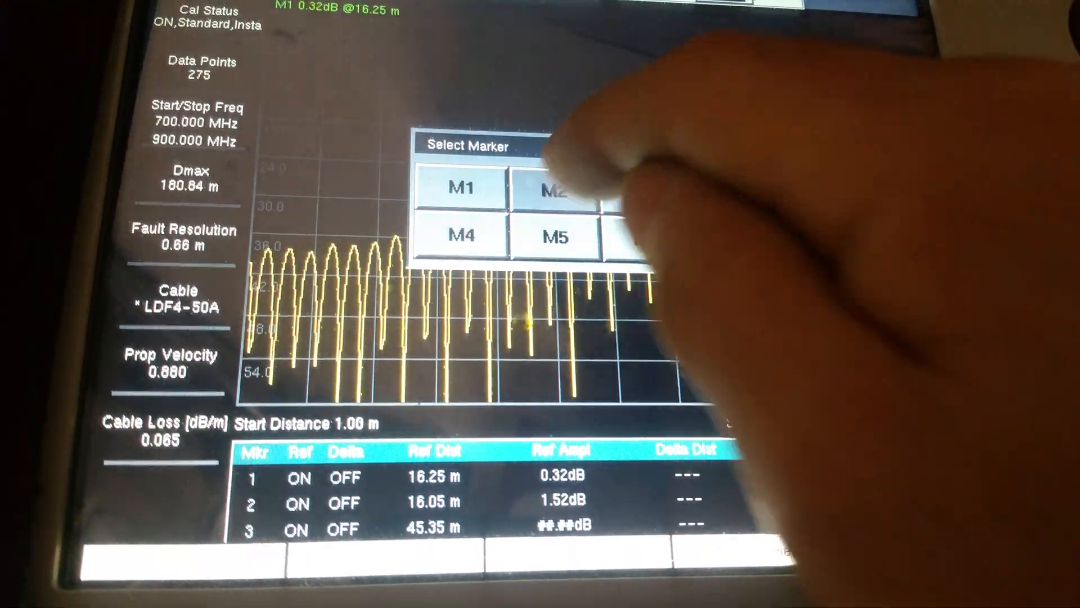
Place marker M2 on the 16.25 m fault peak alongside M1, both reading 0.33 dB
left_click(558, 189)
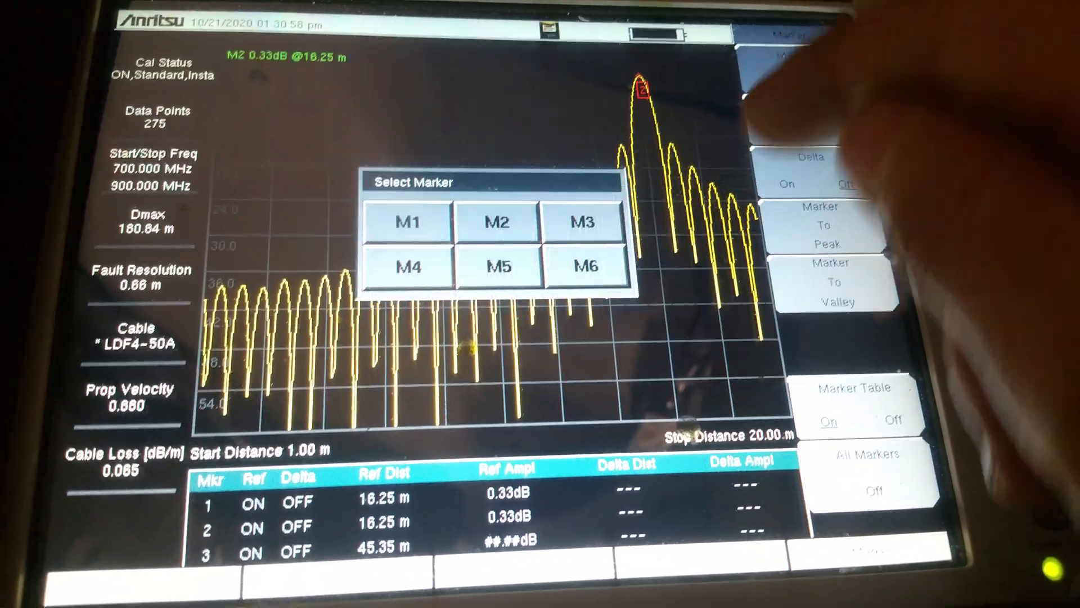
left_click(409, 221)
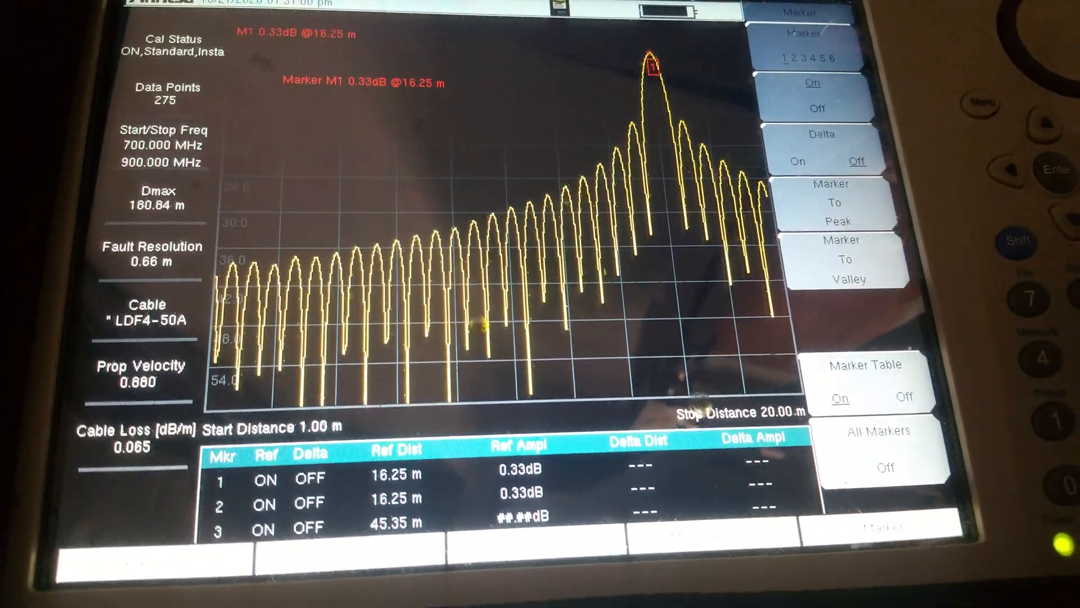